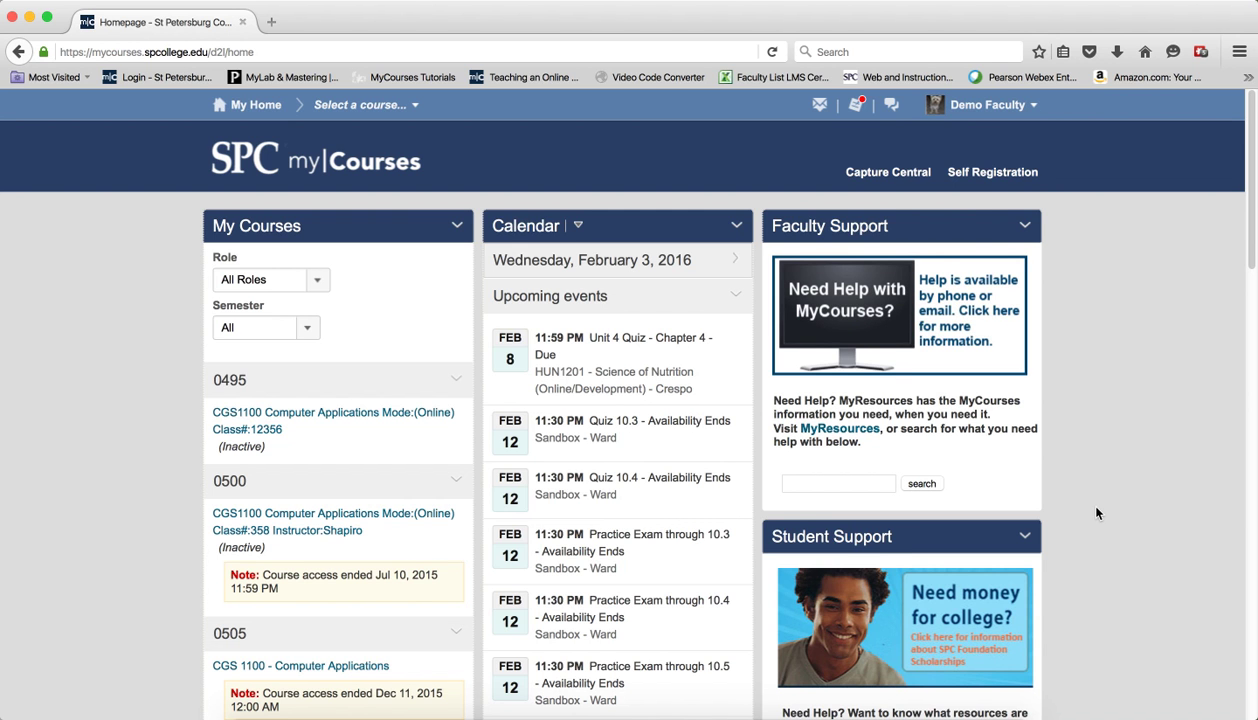
Open the Demo Faculty account menu in the top navigation bar
left_click(981, 104)
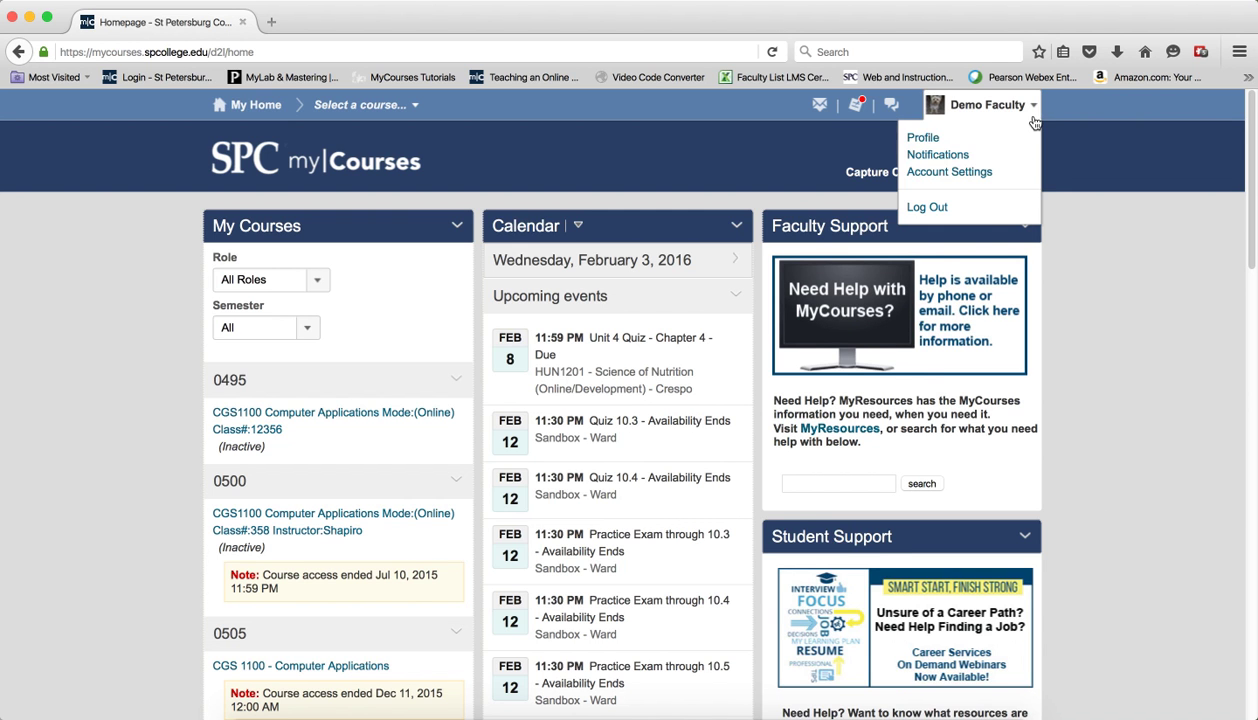
mouse_move(949, 172)
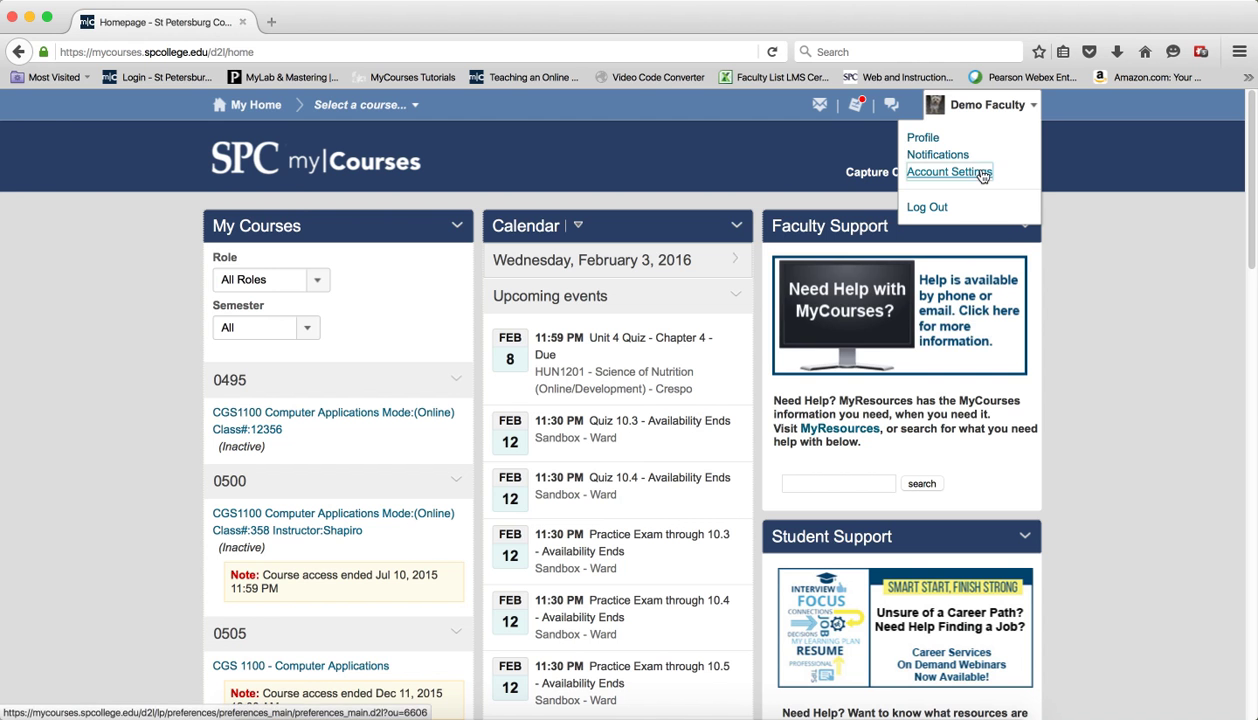
Open Account Settings from the account menu and pick Georgia as the font face
left_click(948, 171)
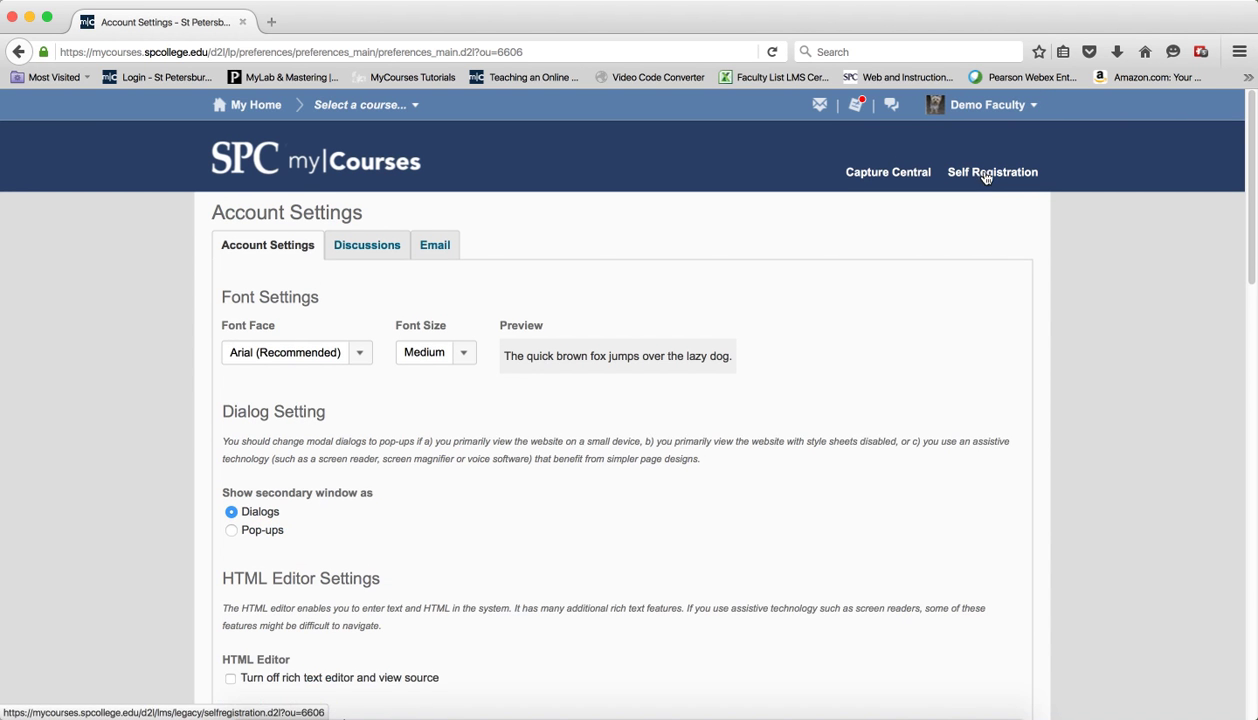
scroll("down", 3)
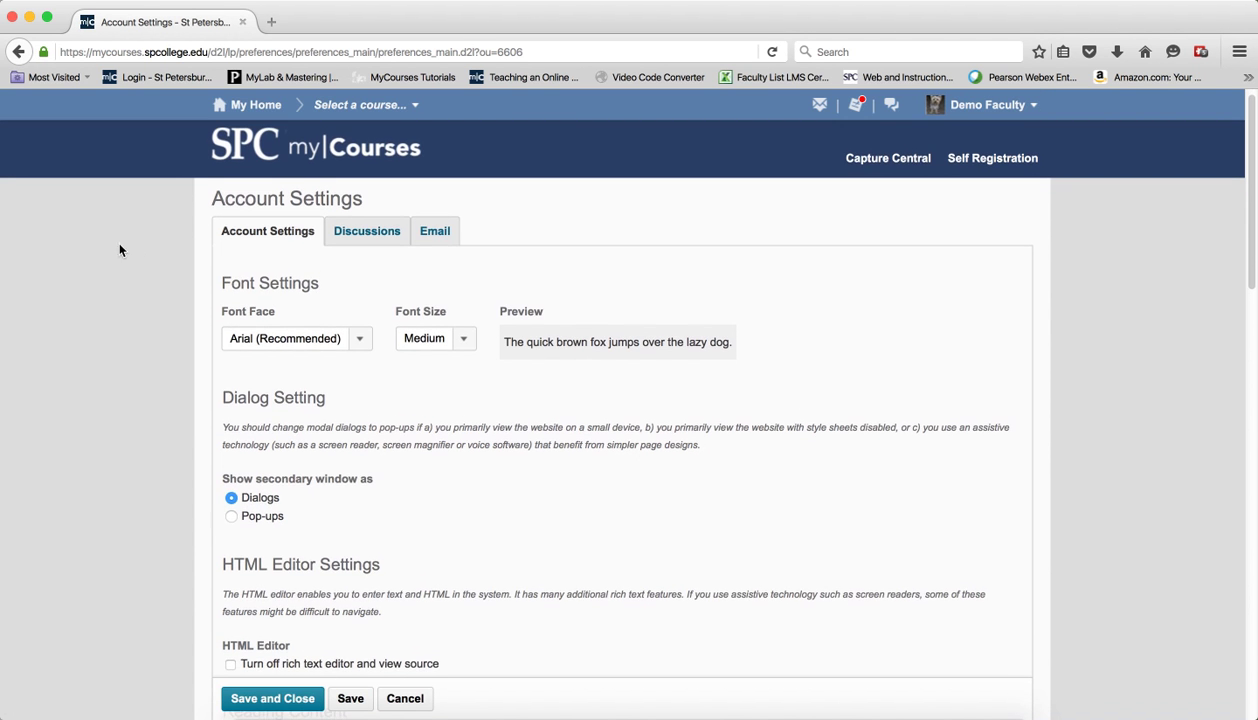
mouse_move(400, 388)
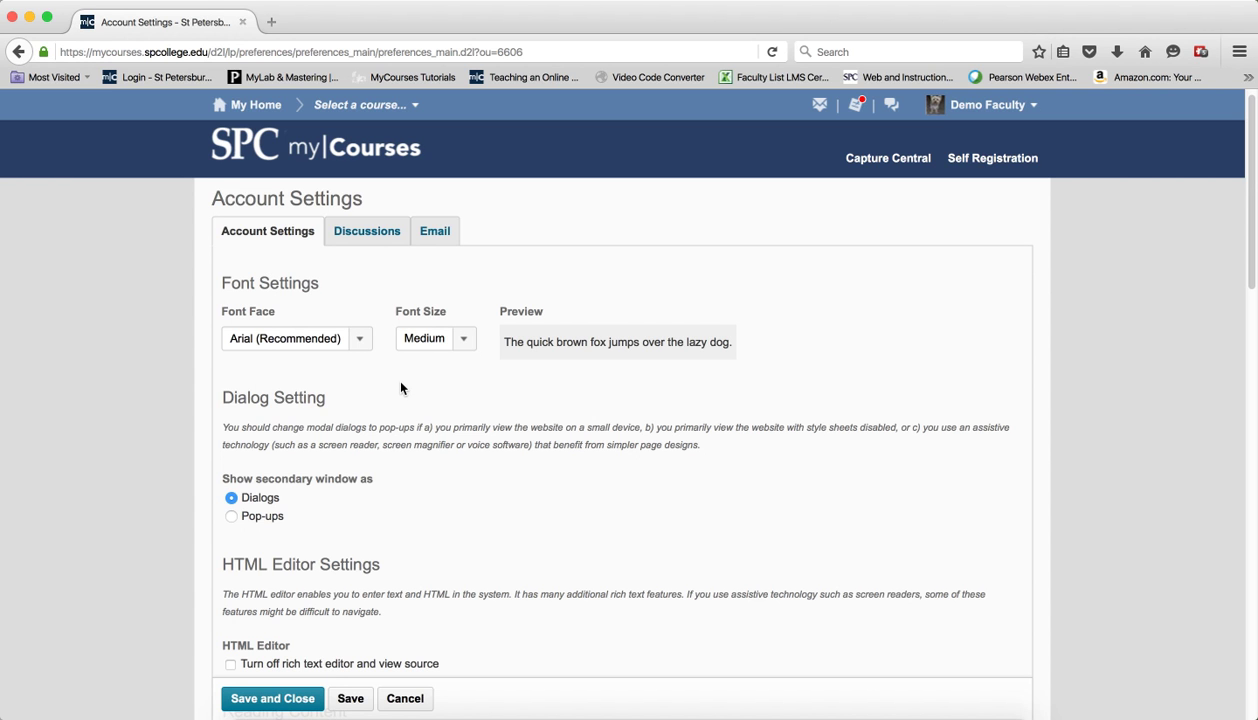
mouse_move(371, 368)
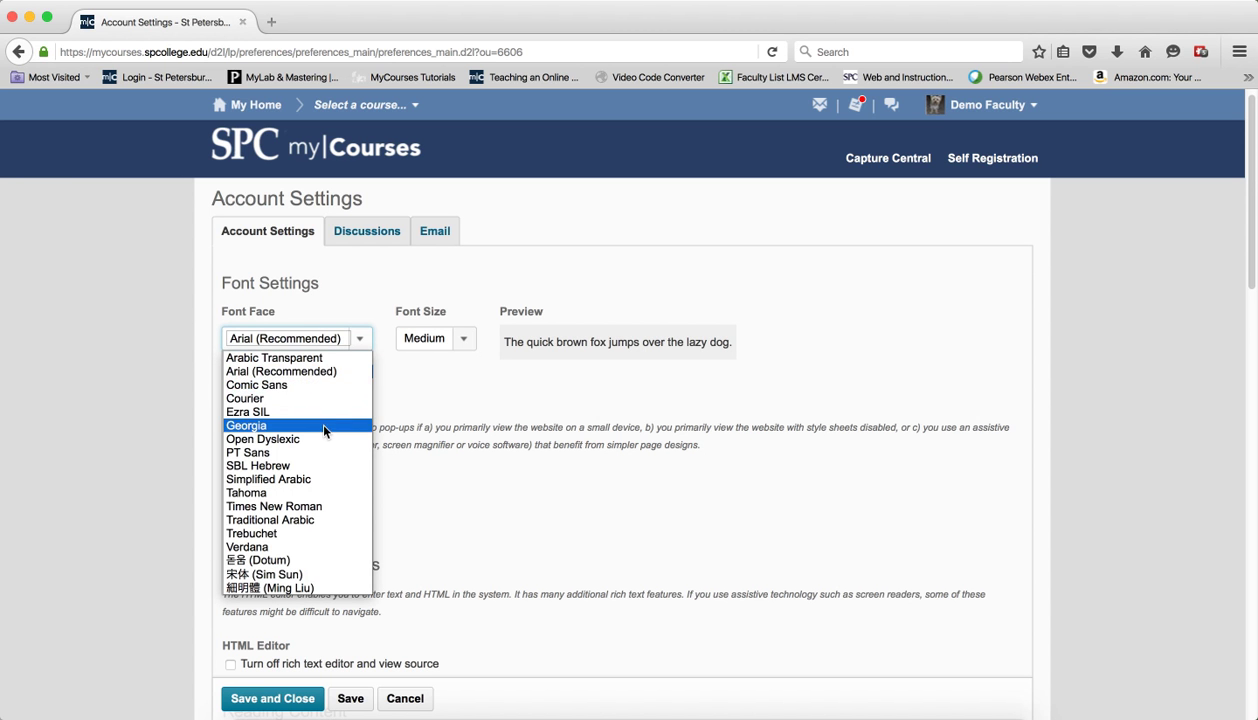
left_click(246, 425)
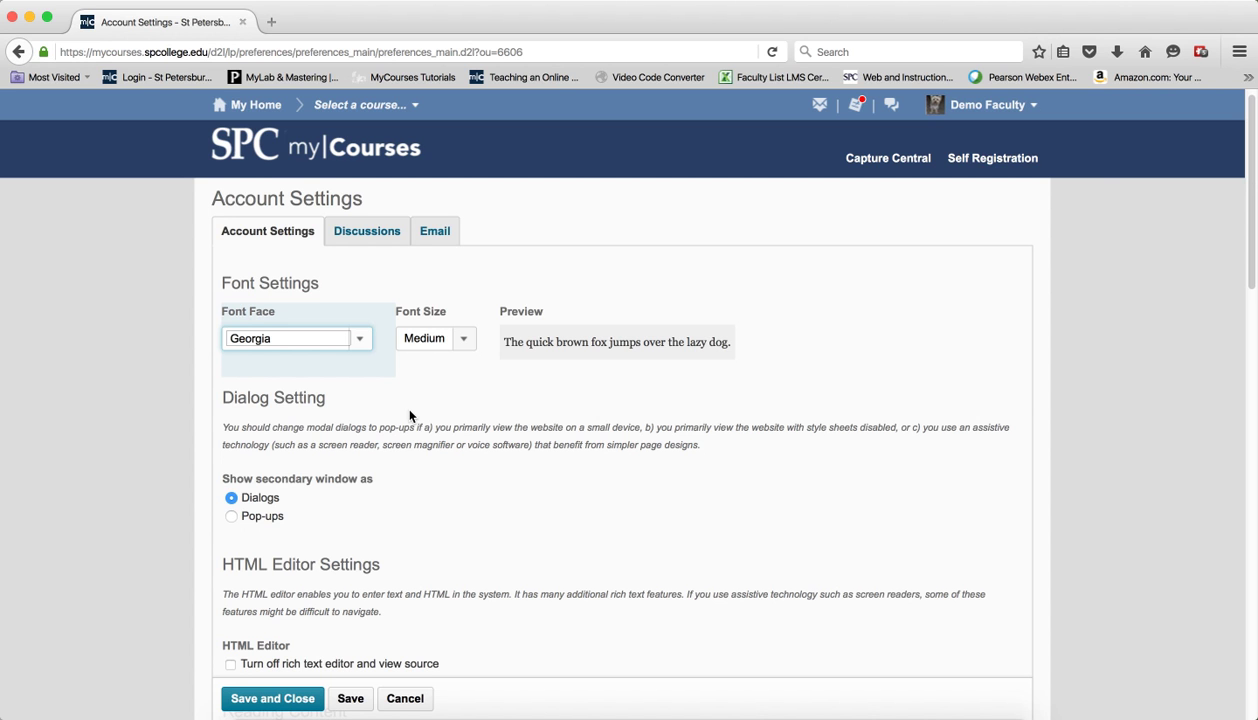
mouse_move(464, 397)
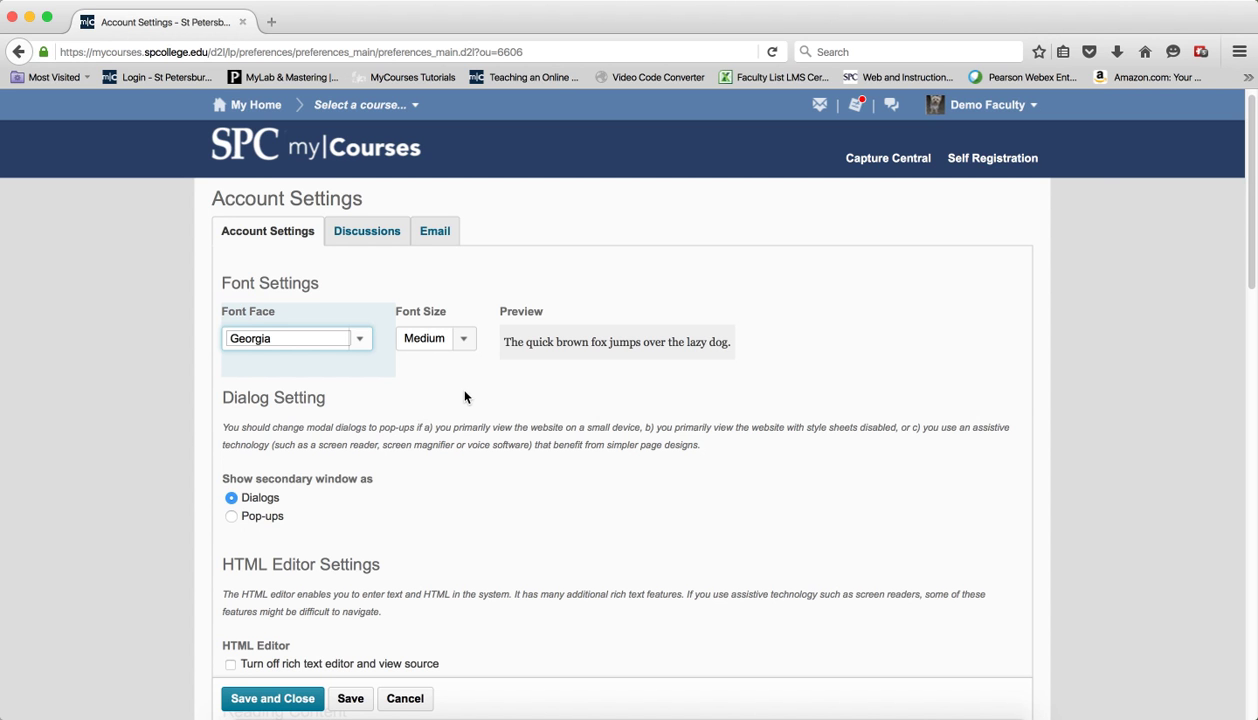
Set the font size to Large with Open Dyslexic font face, then save and close
left_click(435, 337)
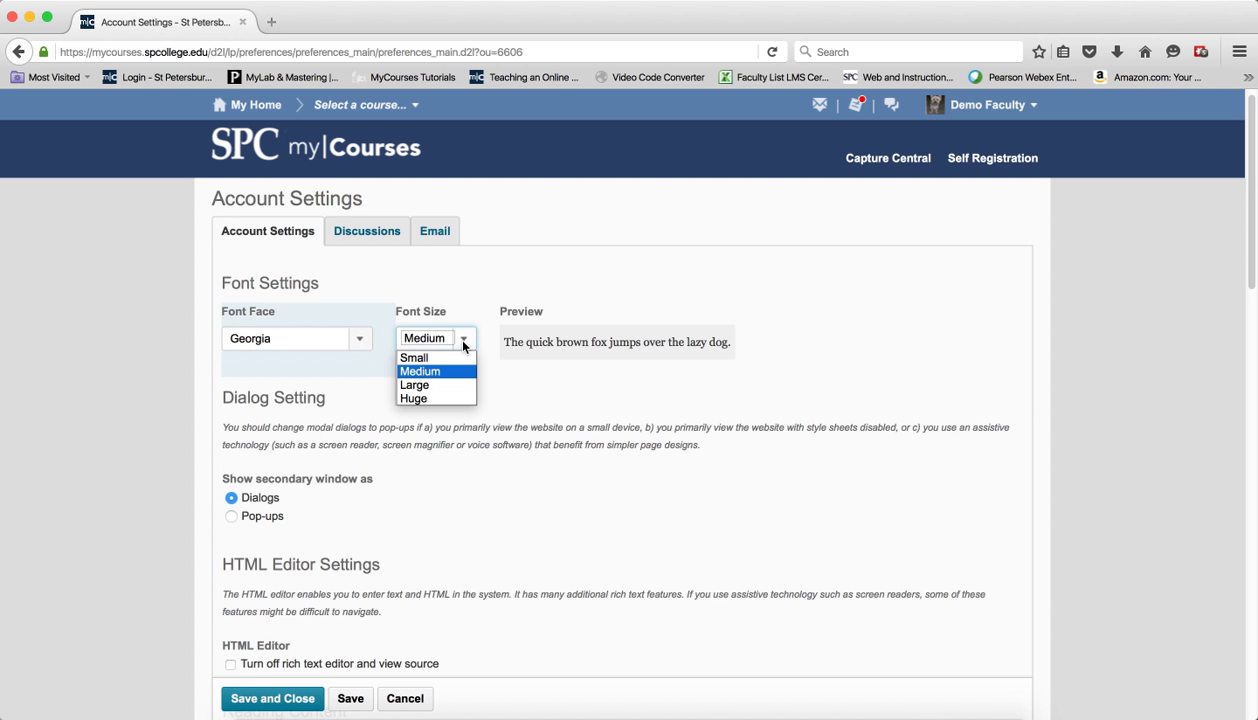
mouse_move(453, 379)
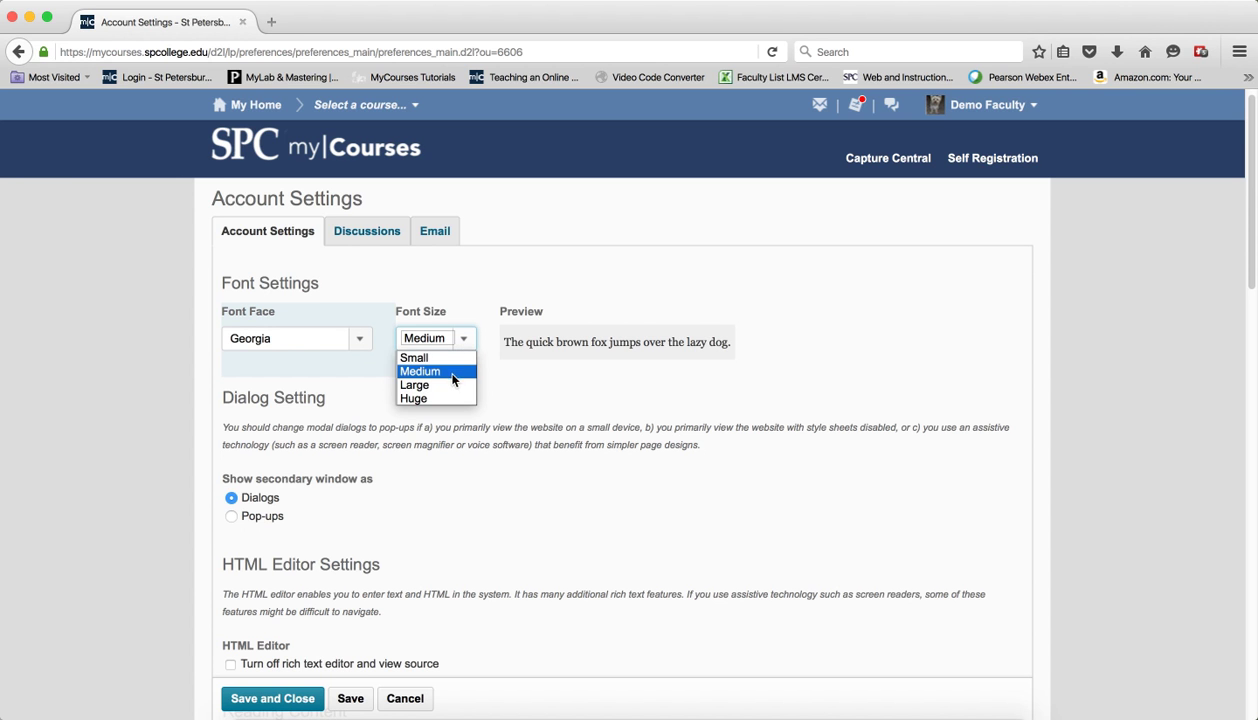
left_click(414, 385)
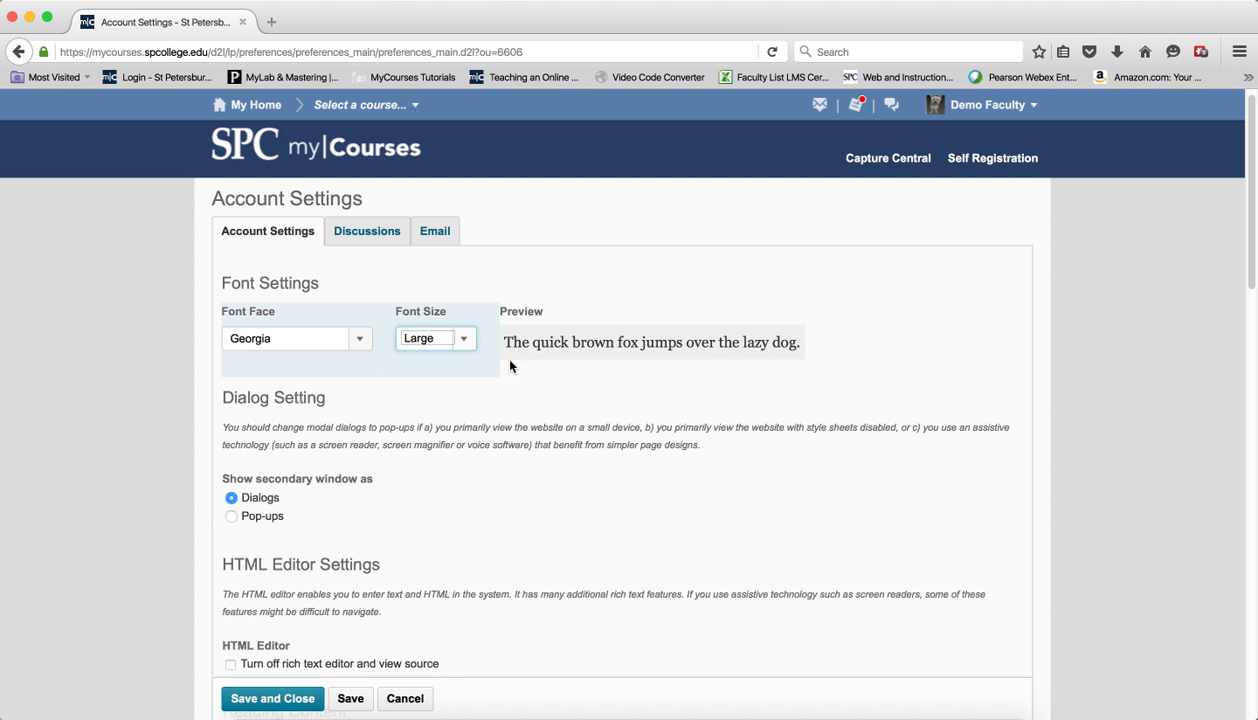
mouse_move(627, 347)
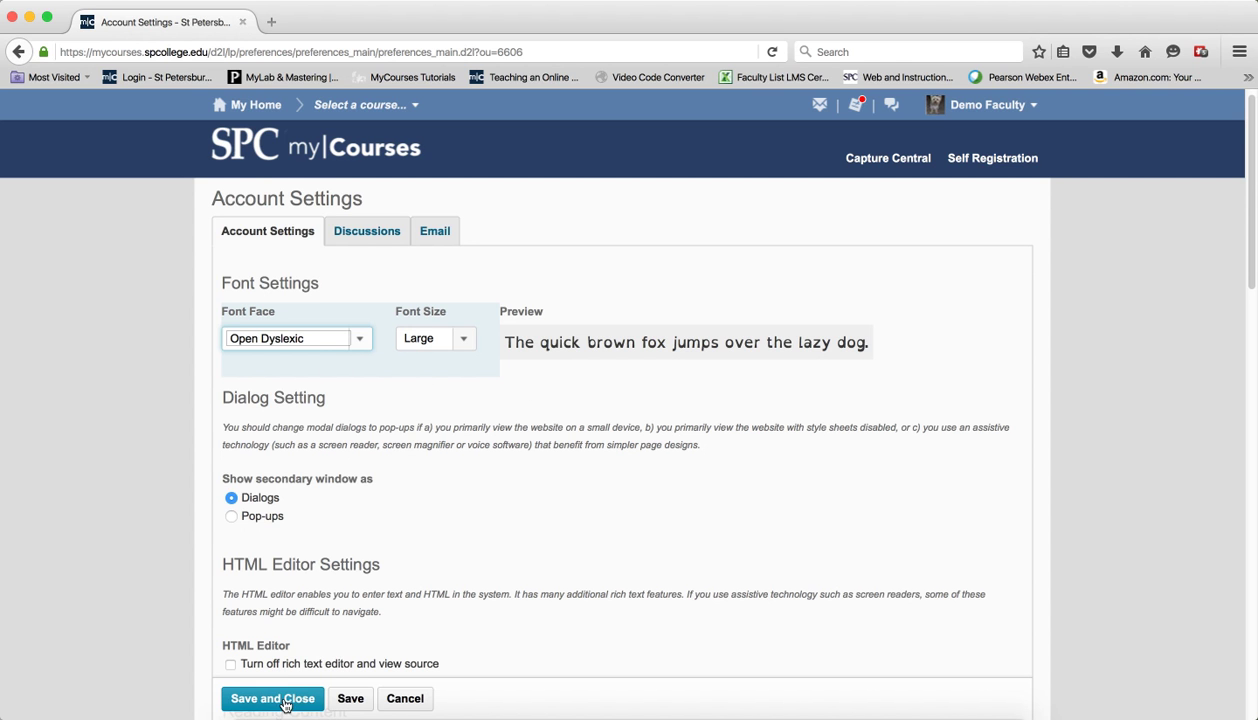
left_click(272, 698)
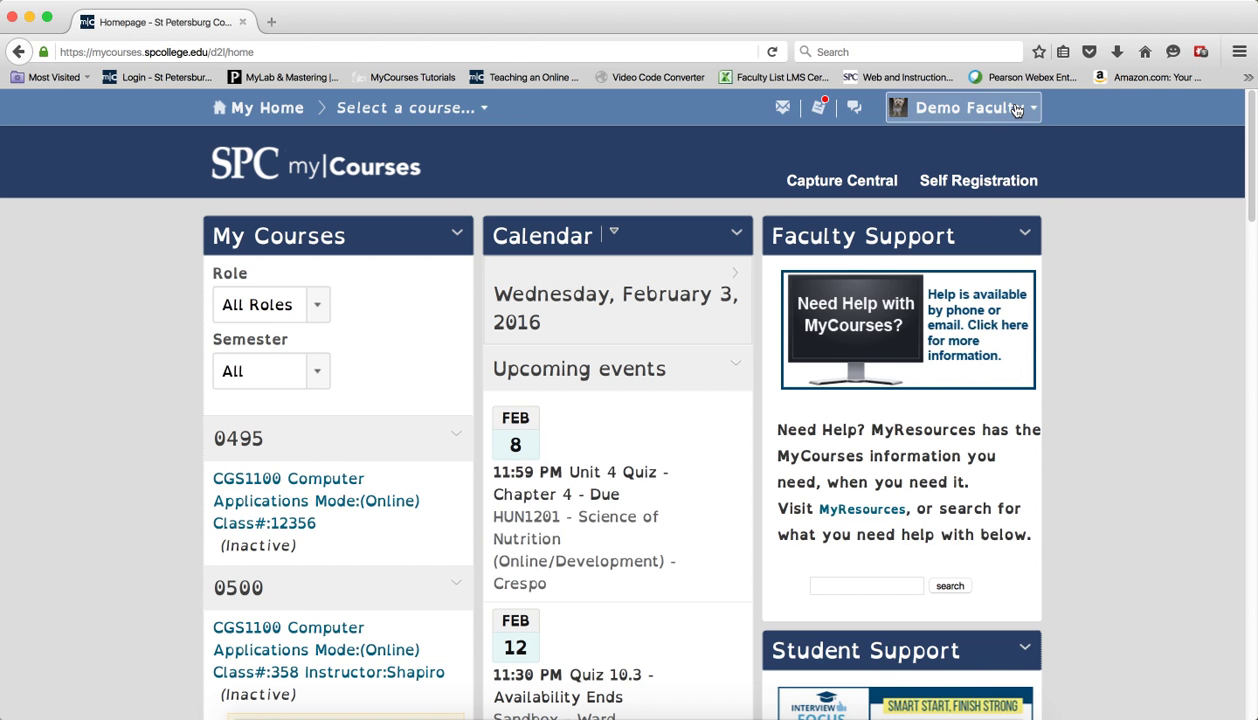
Reopen Account Settings and set the font size back to Medium with Arial (Recommended)
left_click(928, 190)
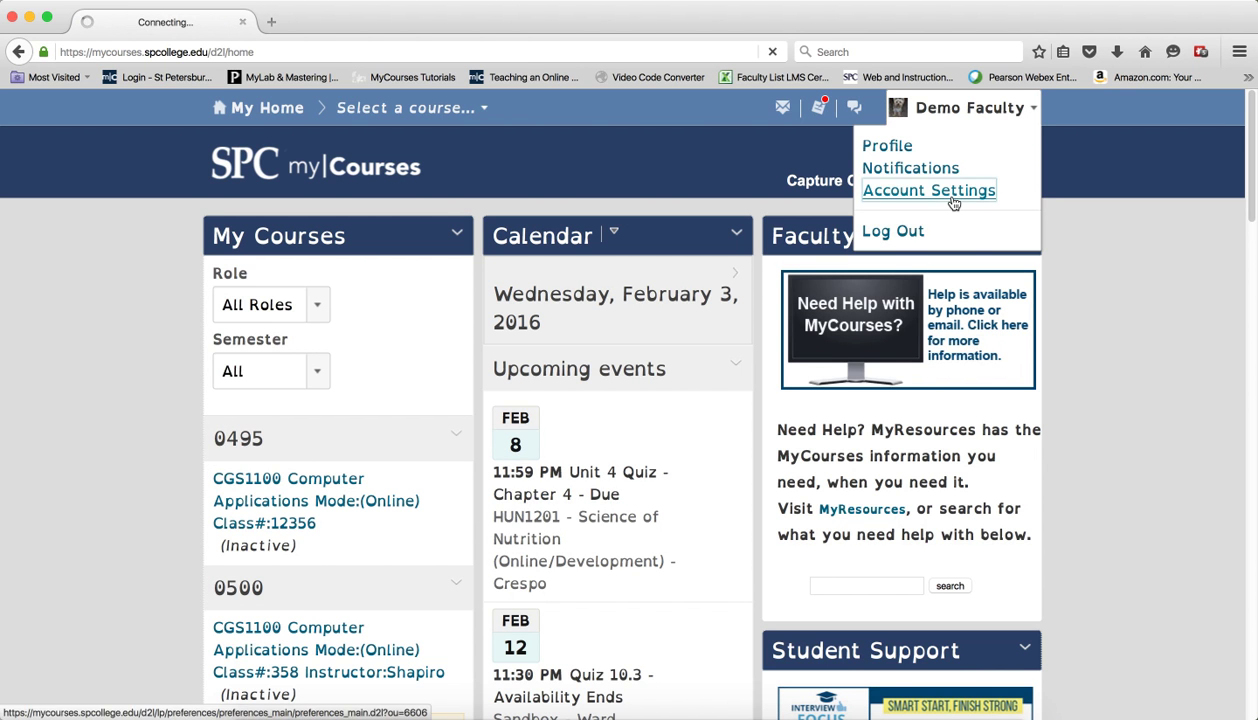
left_click(928, 190)
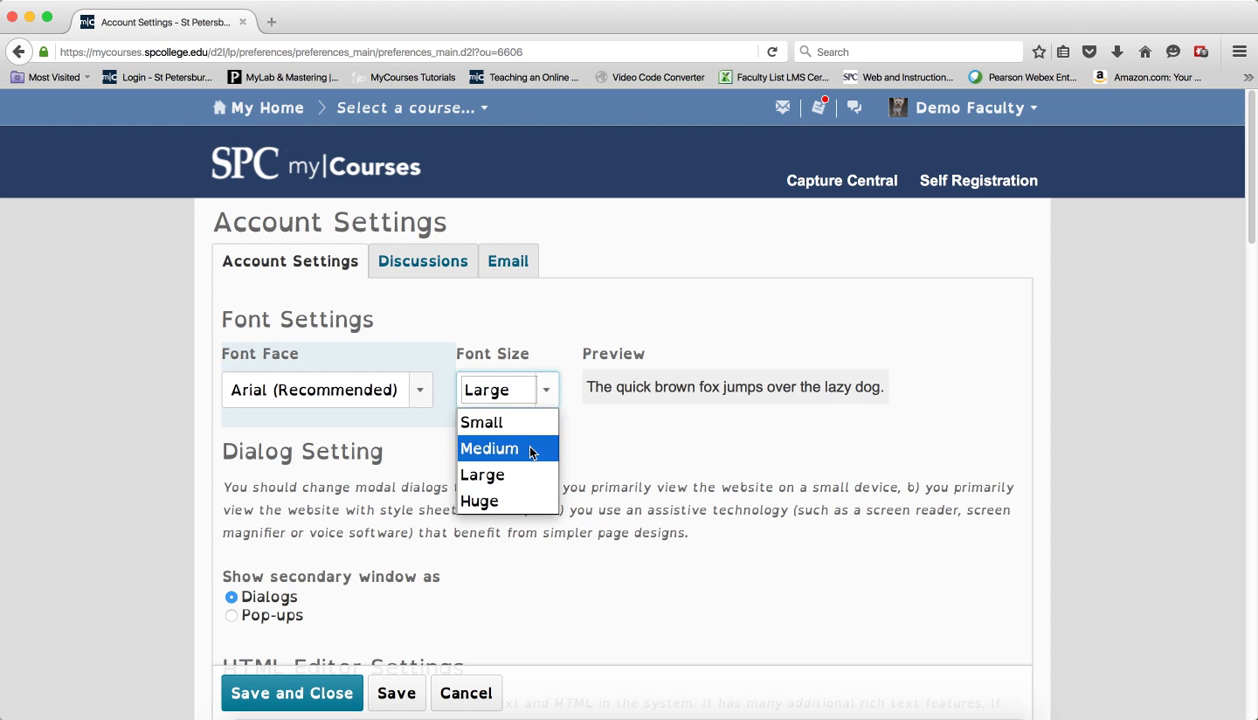
left_click(489, 448)
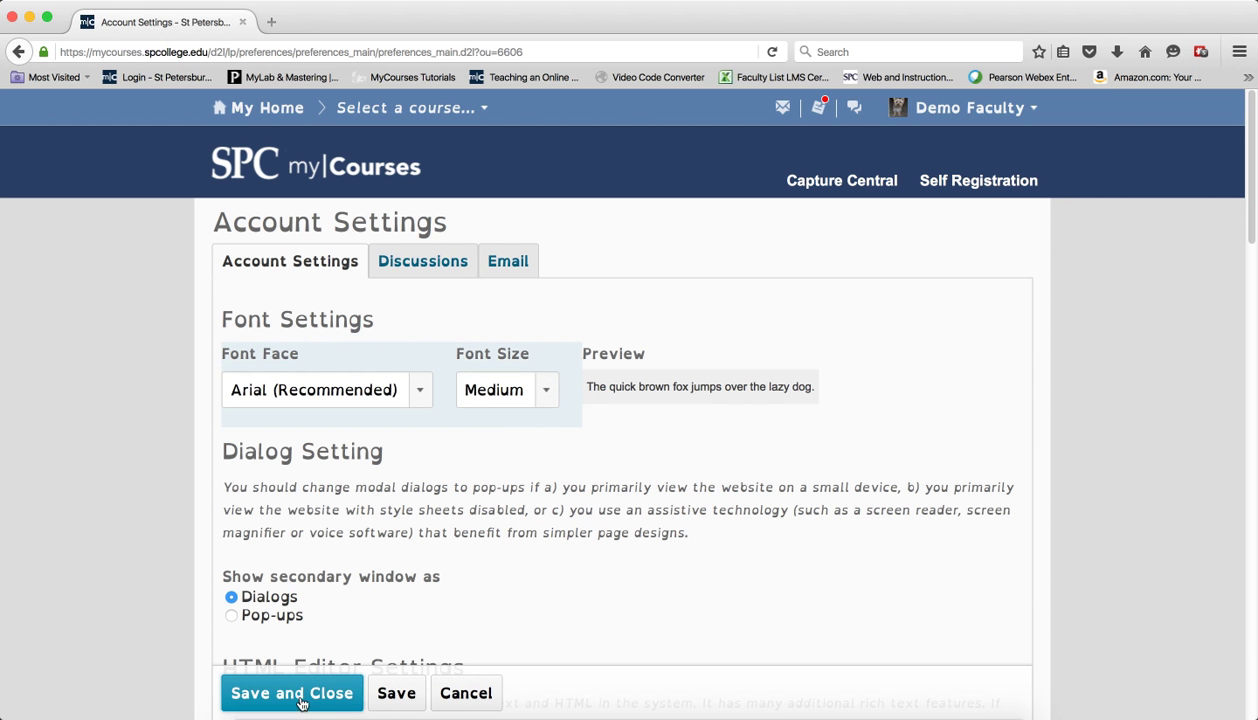